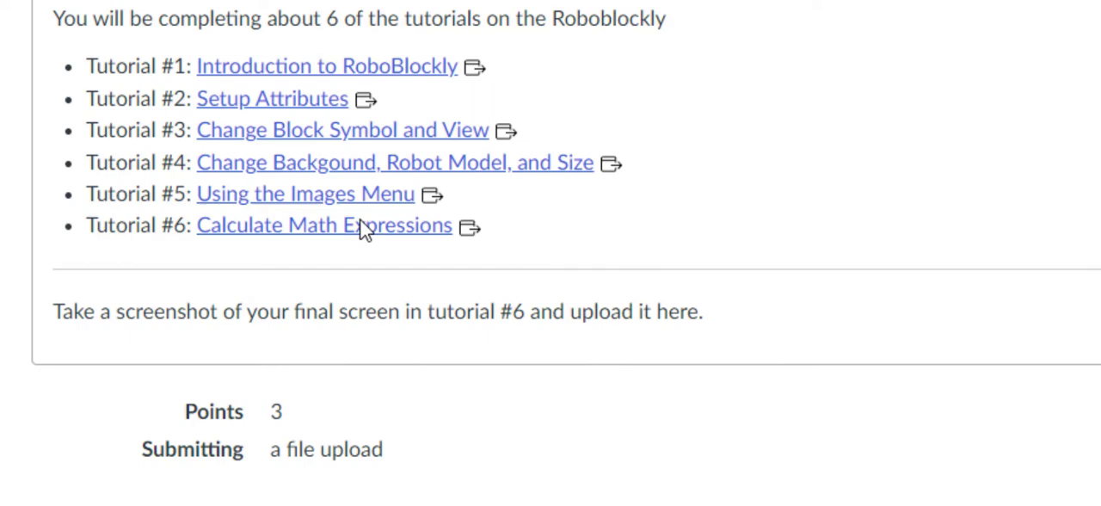
pyautogui.moveTo(279, 55)
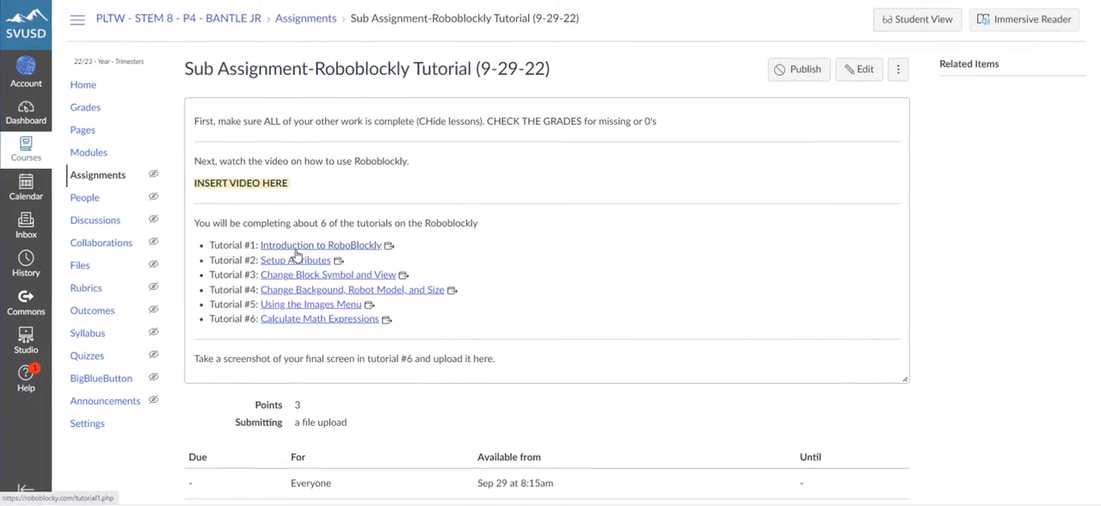
# Step: Open the 'Introduction to RoboBlockly' link for Tutorial #1 in Canvas
pyautogui.click(321, 245)
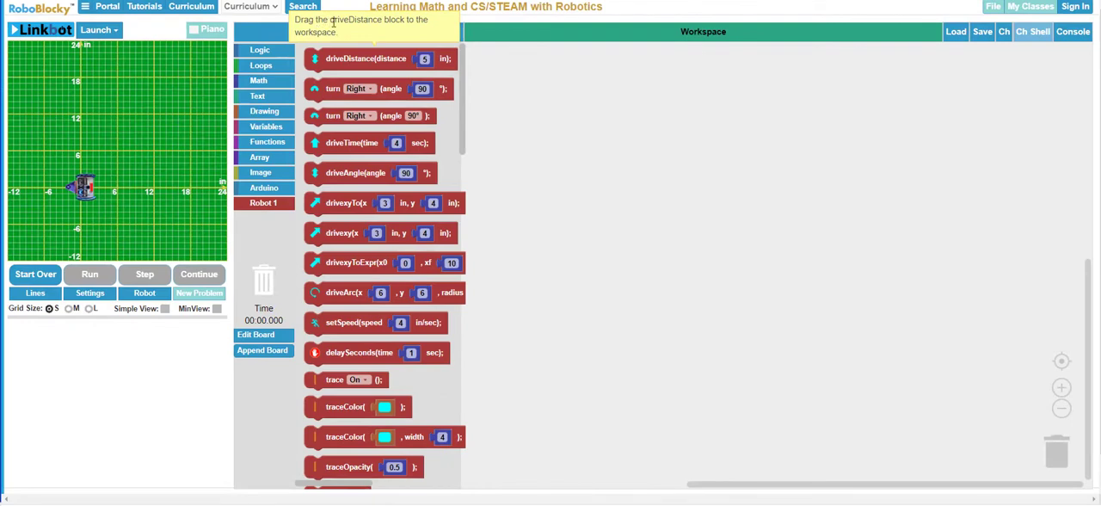
pyautogui.moveTo(360, 40)
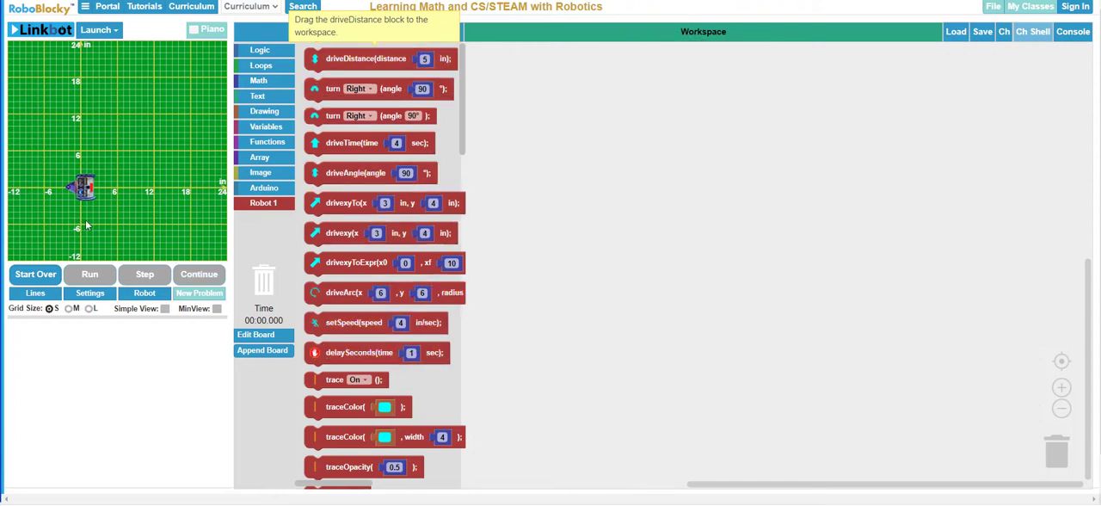
# Step: Drag a driveDistance block (5 in) from Robot 1 into the workspace
pyautogui.moveTo(365, 58); pyautogui.dragTo(529, 91)
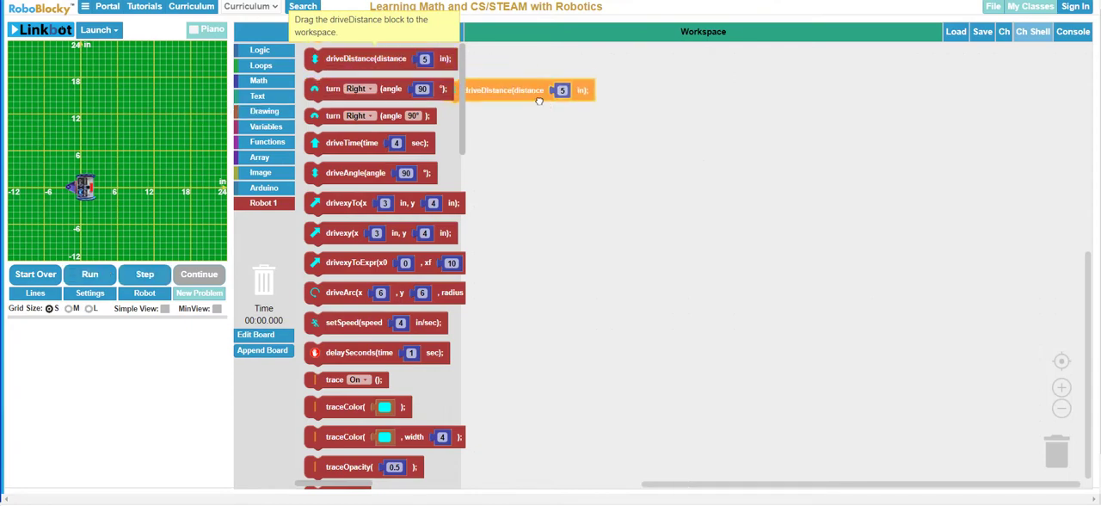
pyautogui.moveTo(529, 90); pyautogui.dragTo(688, 94)
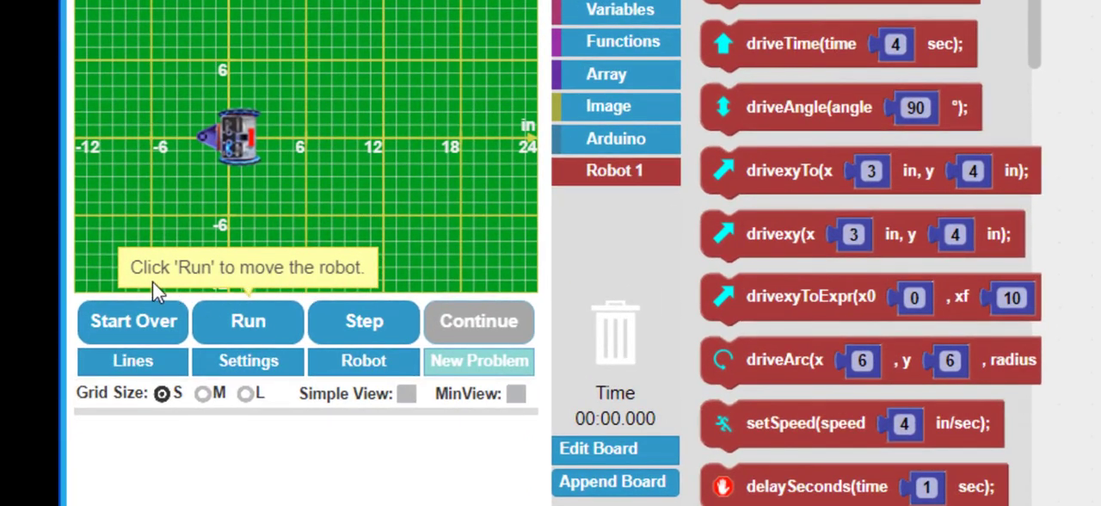
pyautogui.moveTo(249, 299)
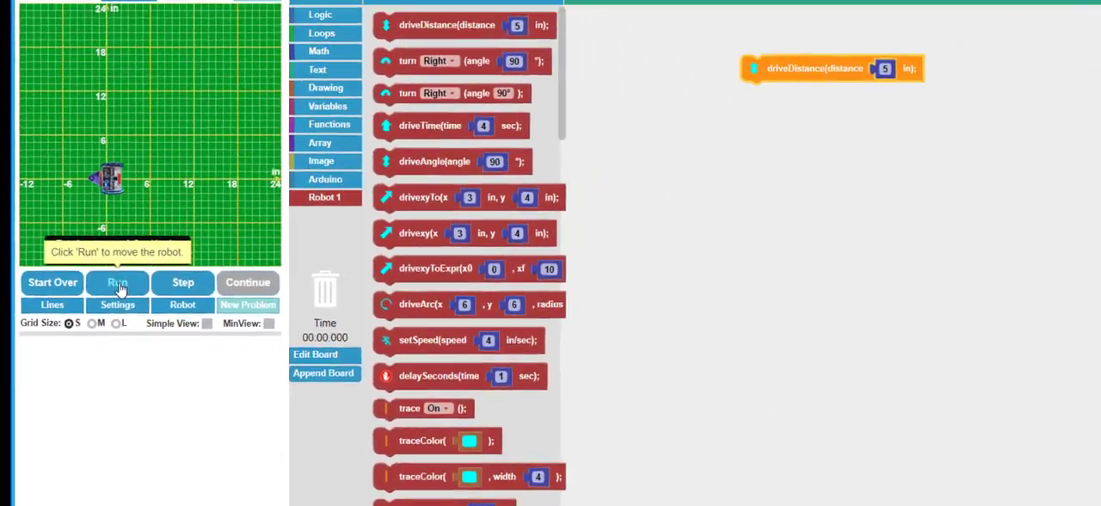
# Step: Run the driveDistance program so the robot moves forward on the grid
pyautogui.click(118, 282)
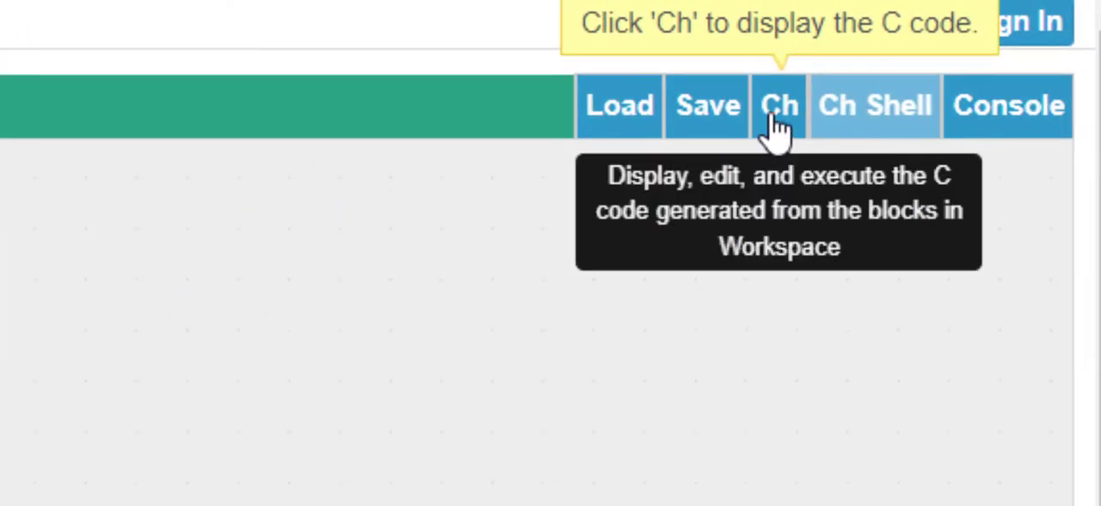
# Step: Display the generated C code showing robot.driveDistance(5, radius) with the Ch button
pyautogui.click(778, 105)
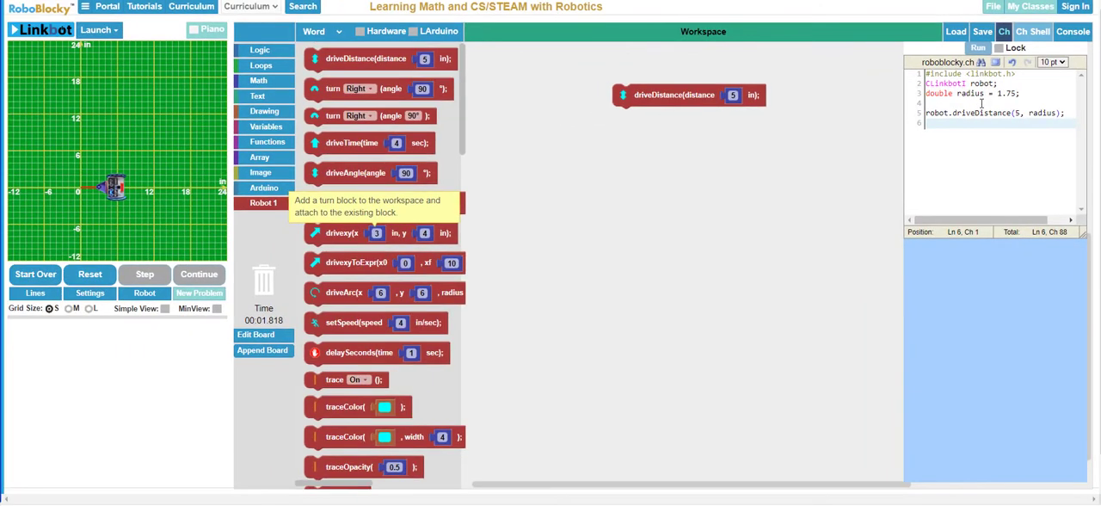
pyautogui.moveTo(458, 158)
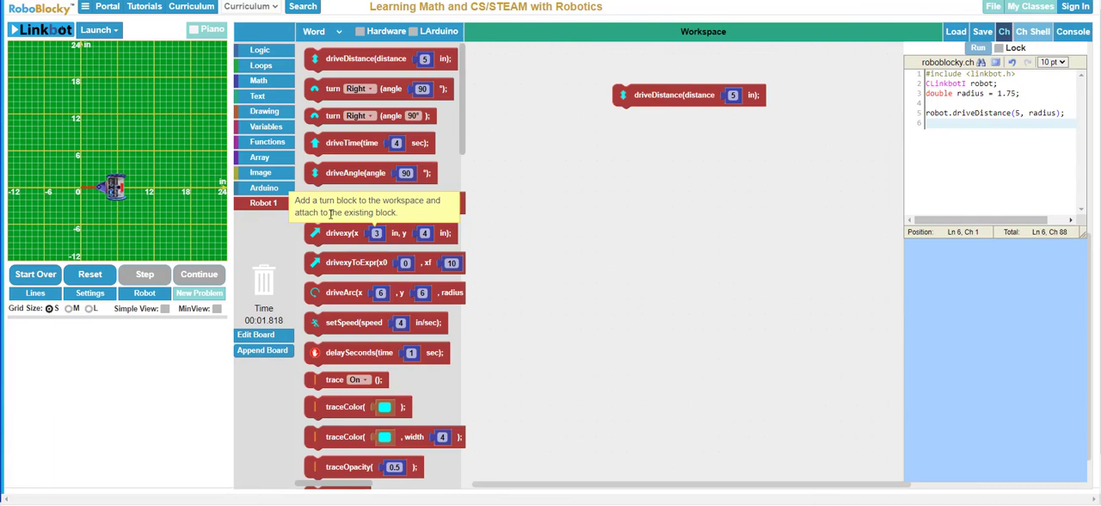
pyautogui.moveTo(570, 214)
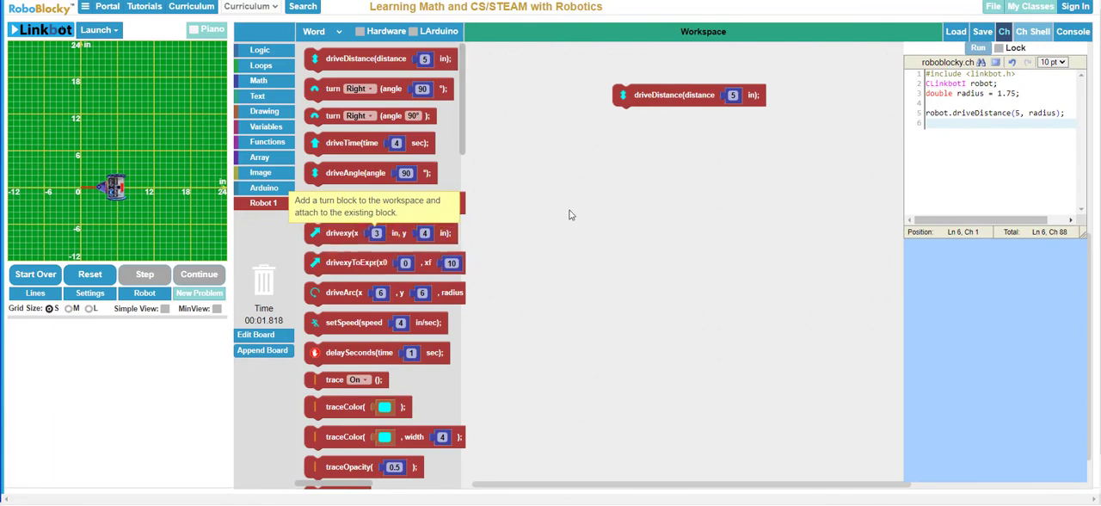
pyautogui.moveTo(612, 230)
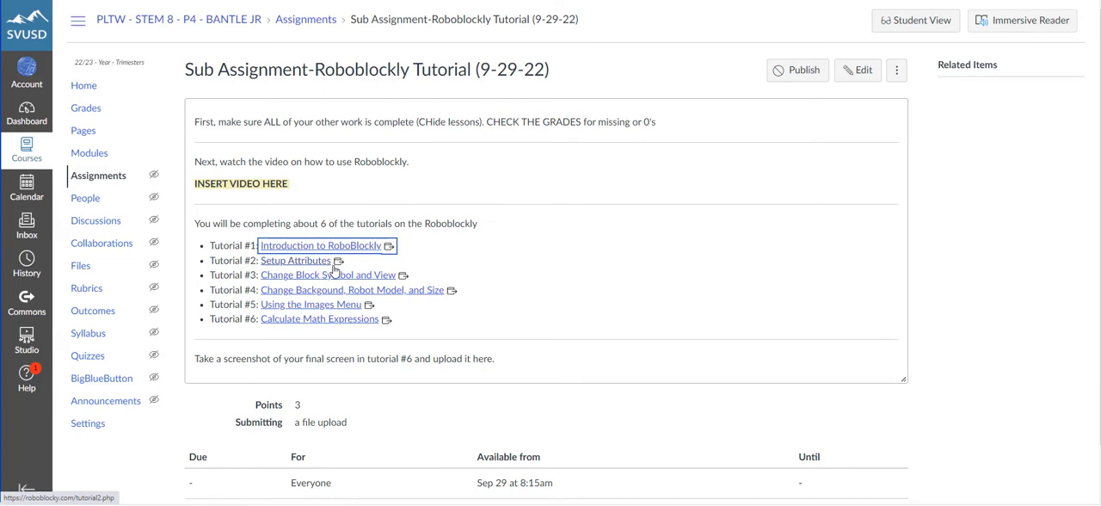
pyautogui.moveTo(338, 337)
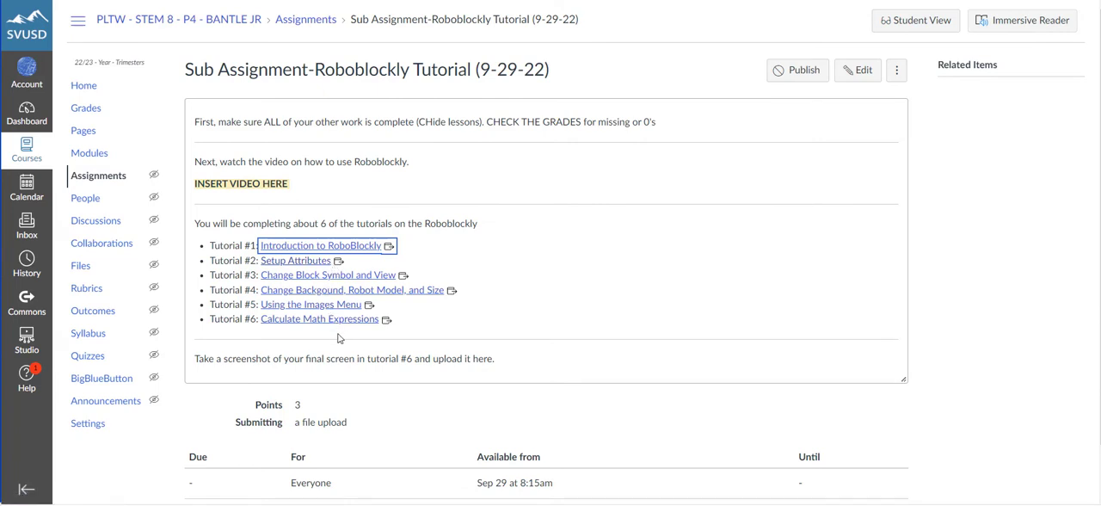
pyautogui.moveTo(264, 331)
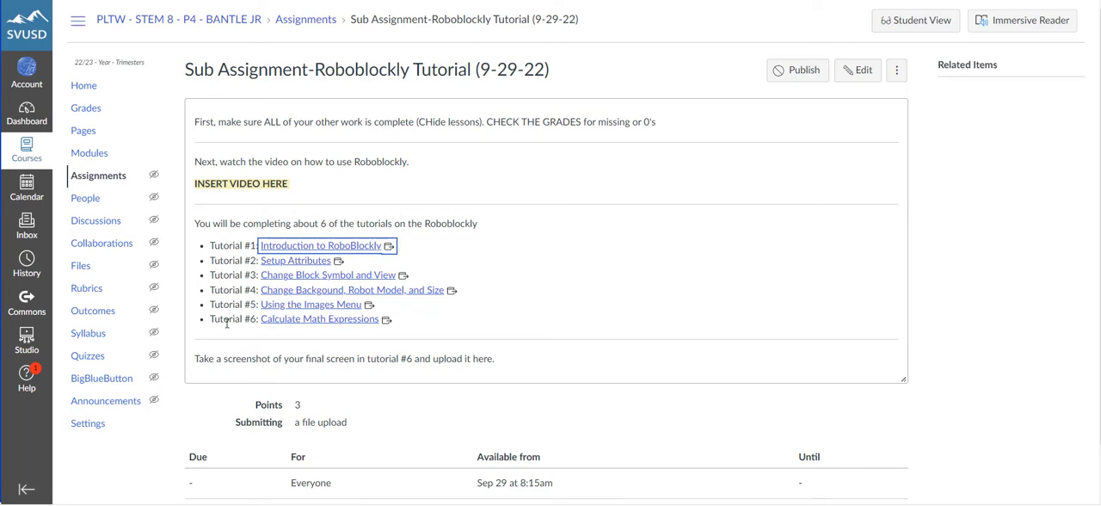
pyautogui.moveTo(319, 318)
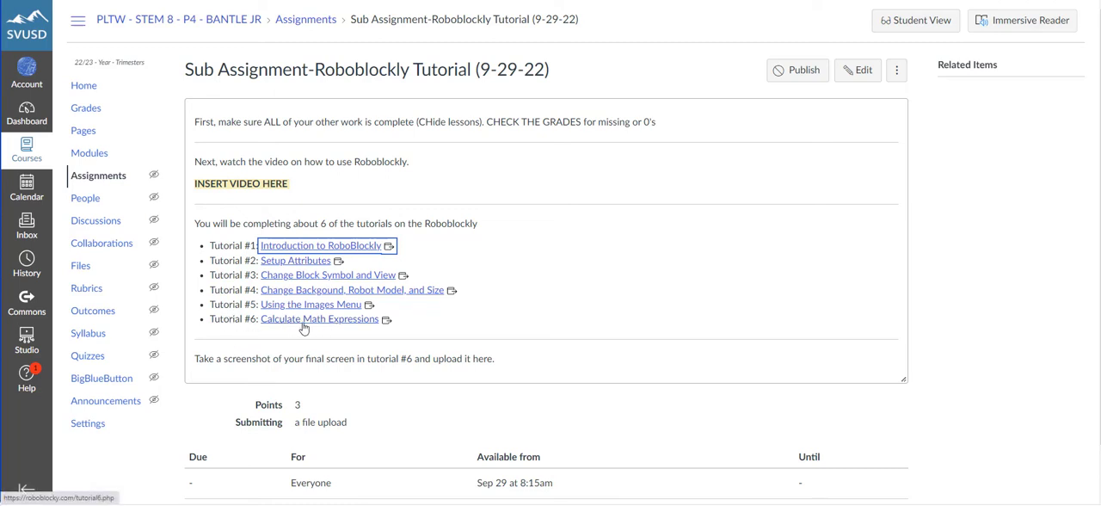
pyautogui.moveTo(359, 327)
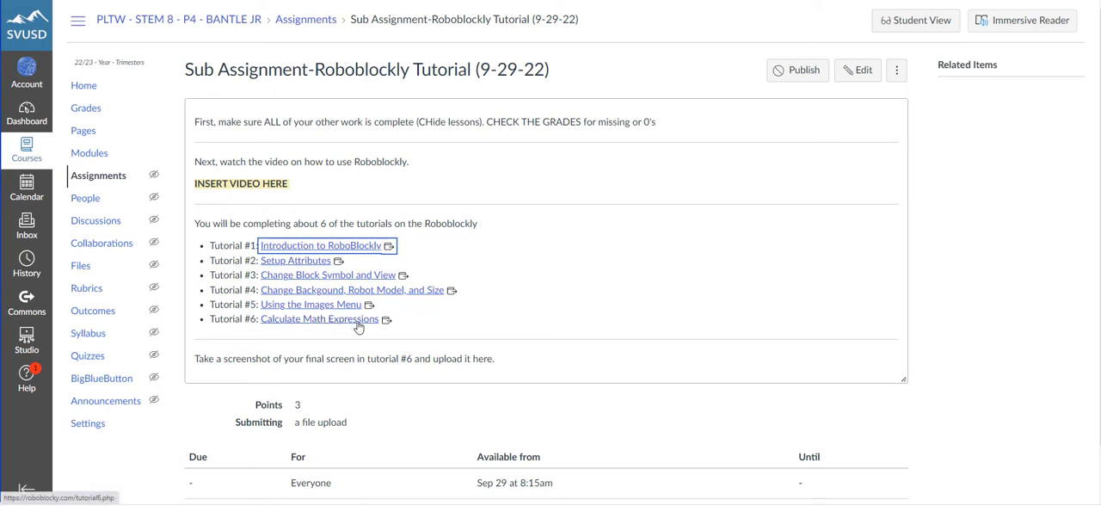
pyautogui.moveTo(377, 381)
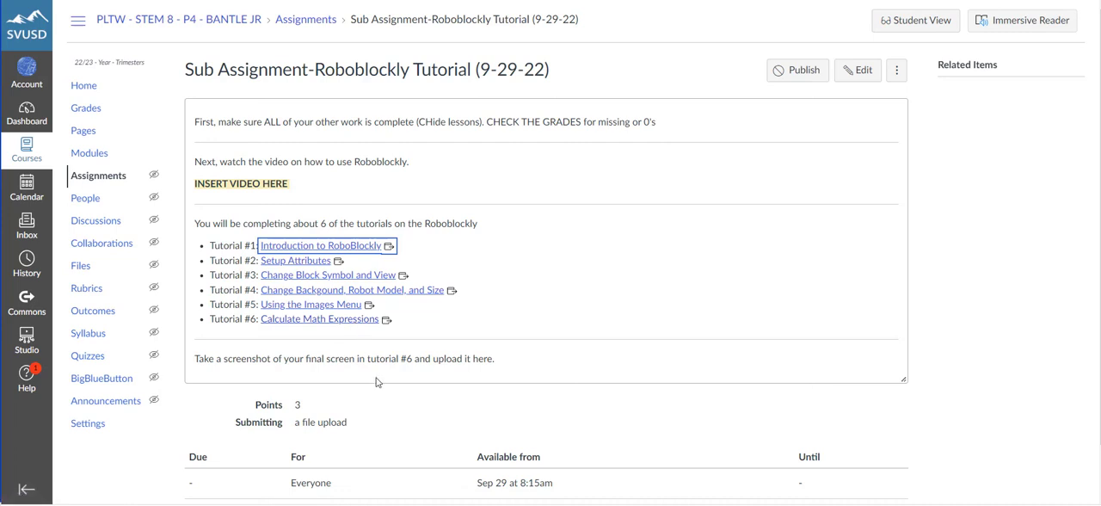